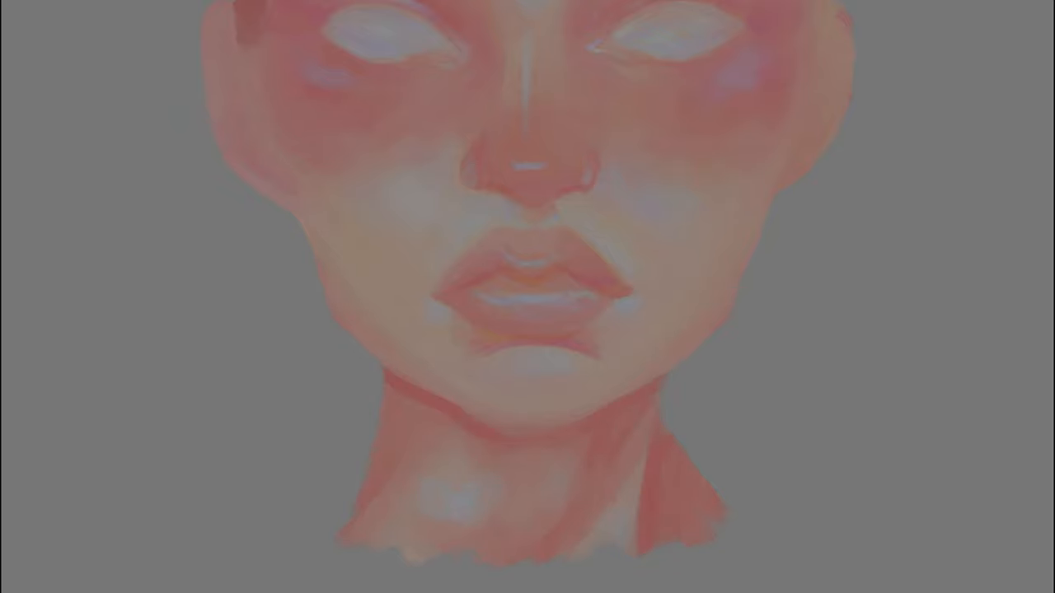
Step: Paint a wavy, grainy reddish vertical stroke with the textured brush beside the face
left_click_drag(877, 124, 898, 569)
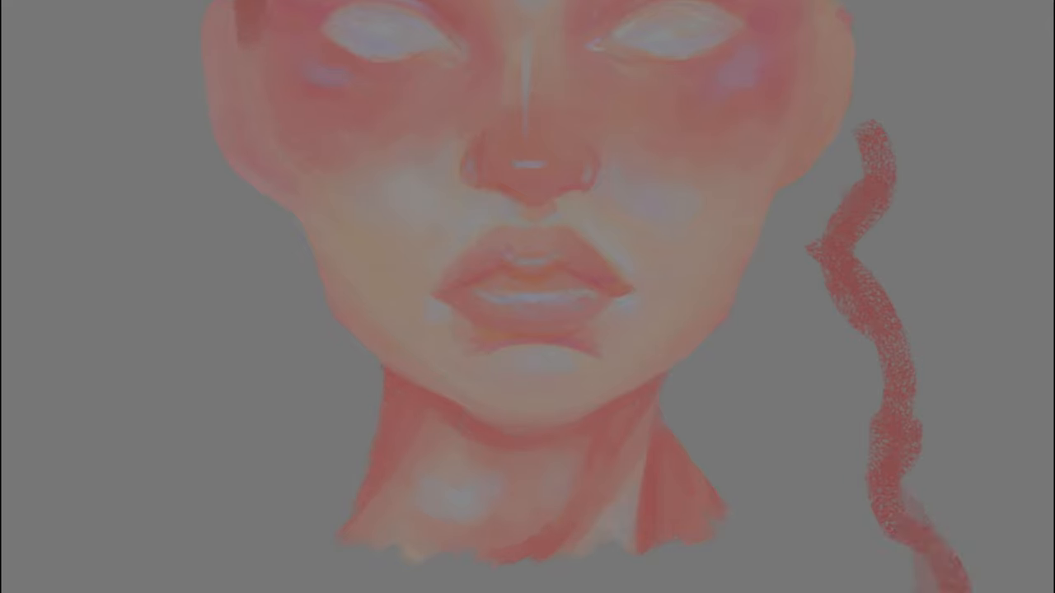